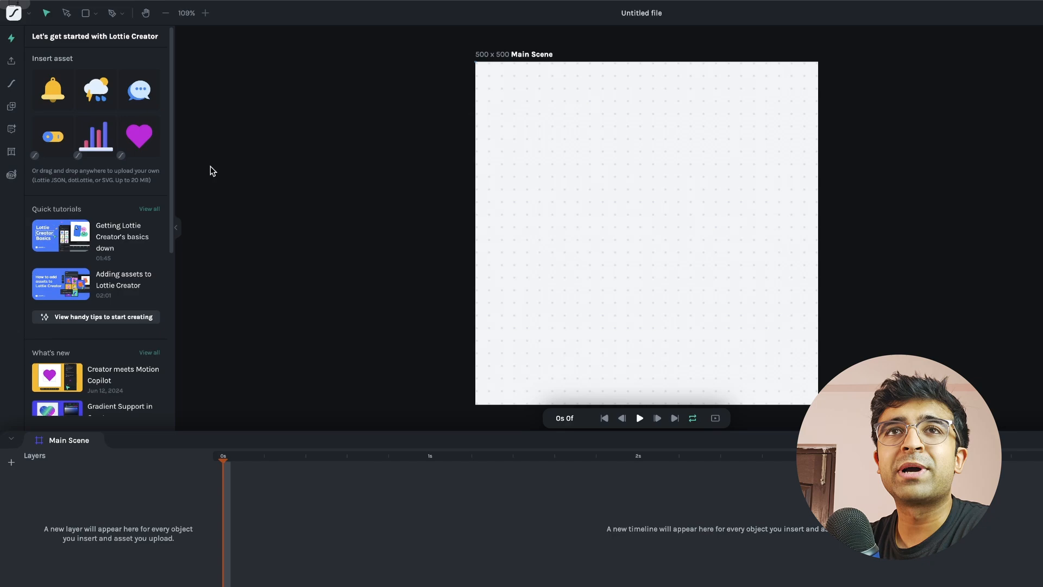
mouse_move(526, 116)
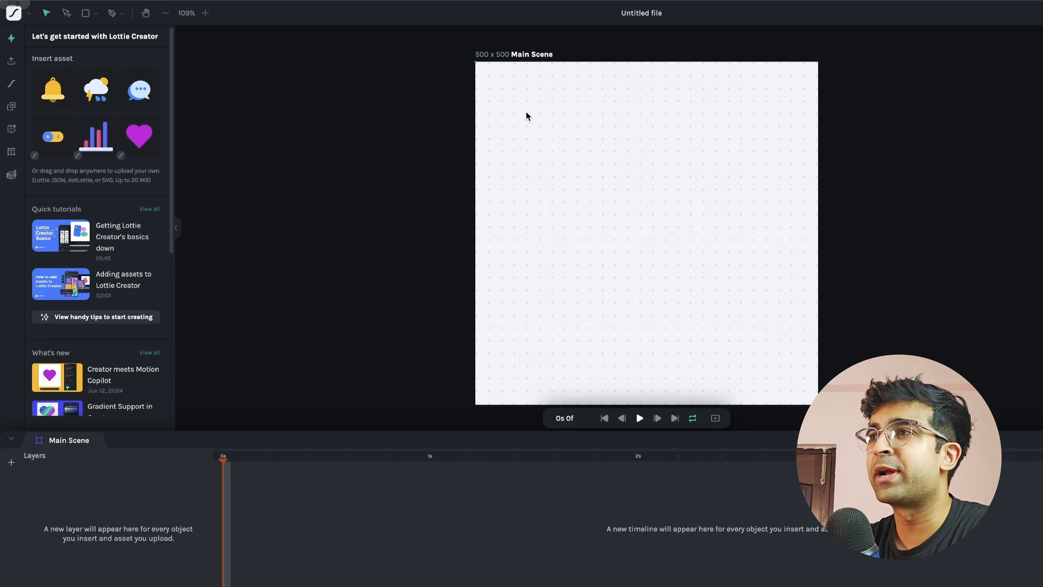
mouse_move(320, 214)
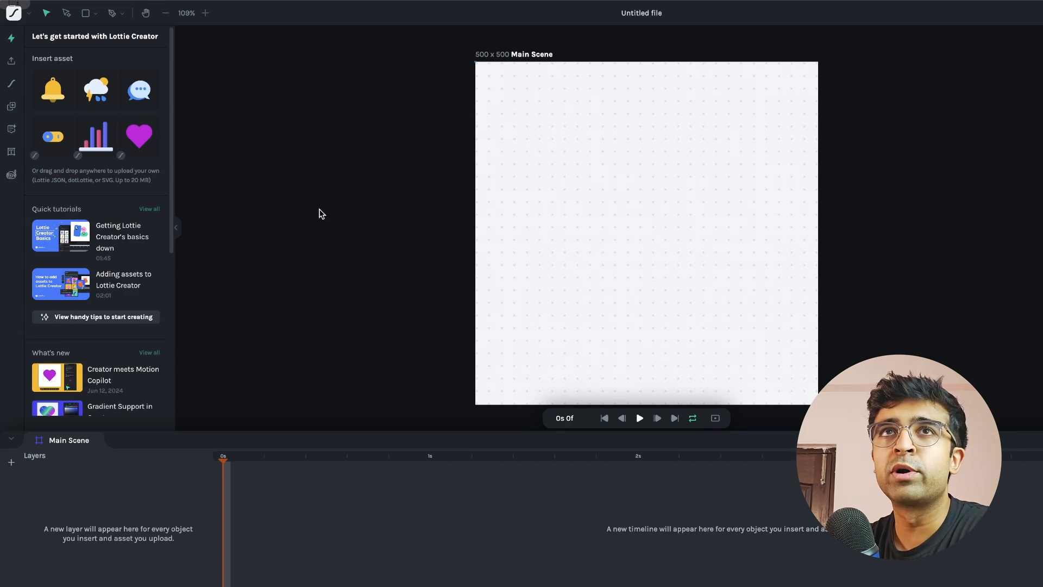
mouse_move(151, 74)
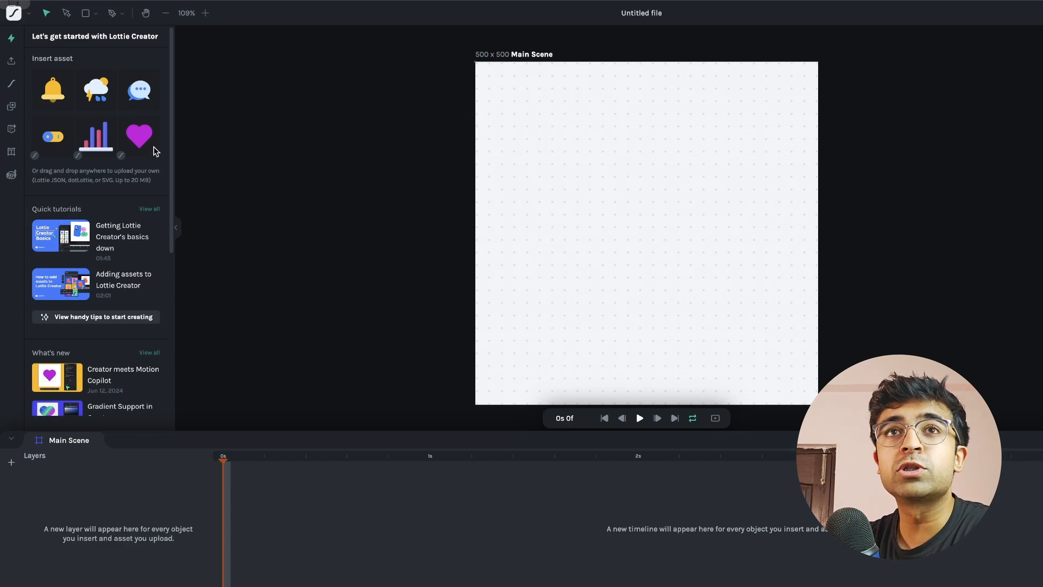
mouse_move(11, 128)
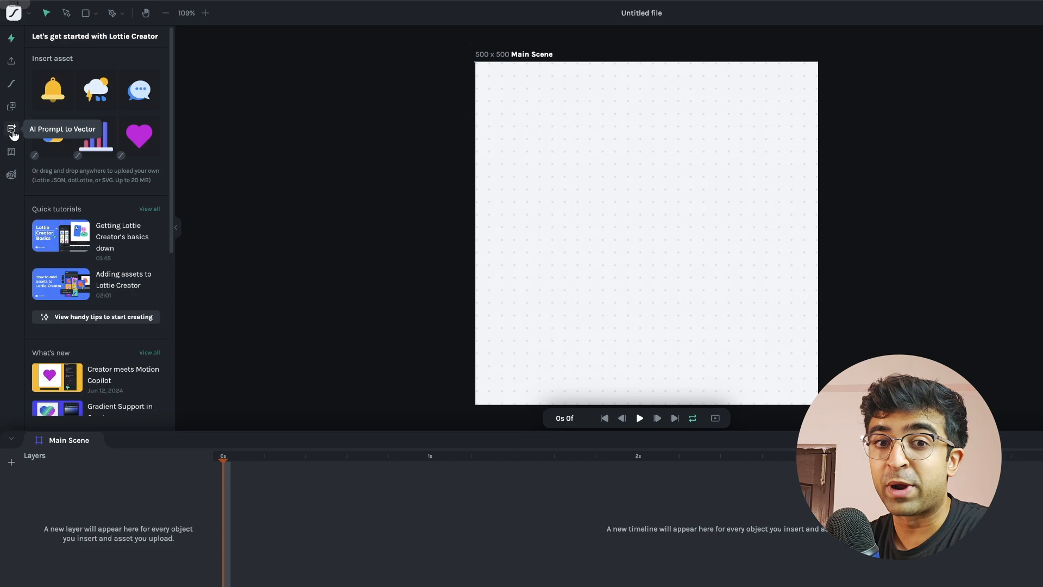
Step: Request an AI vector from the prompt 'A cute dog in a sports car'
left_click(11, 128)
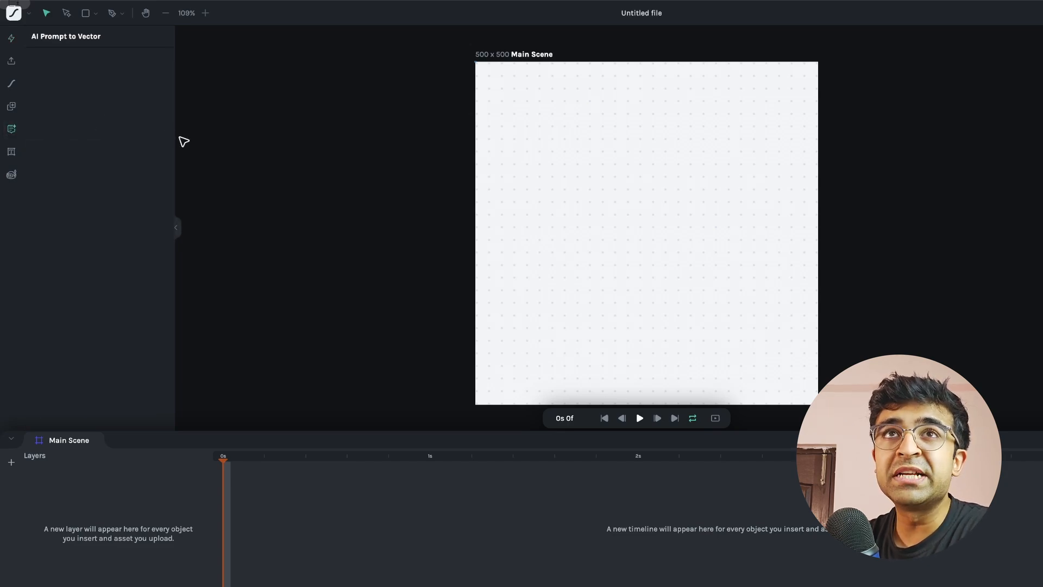
left_click(11, 37)
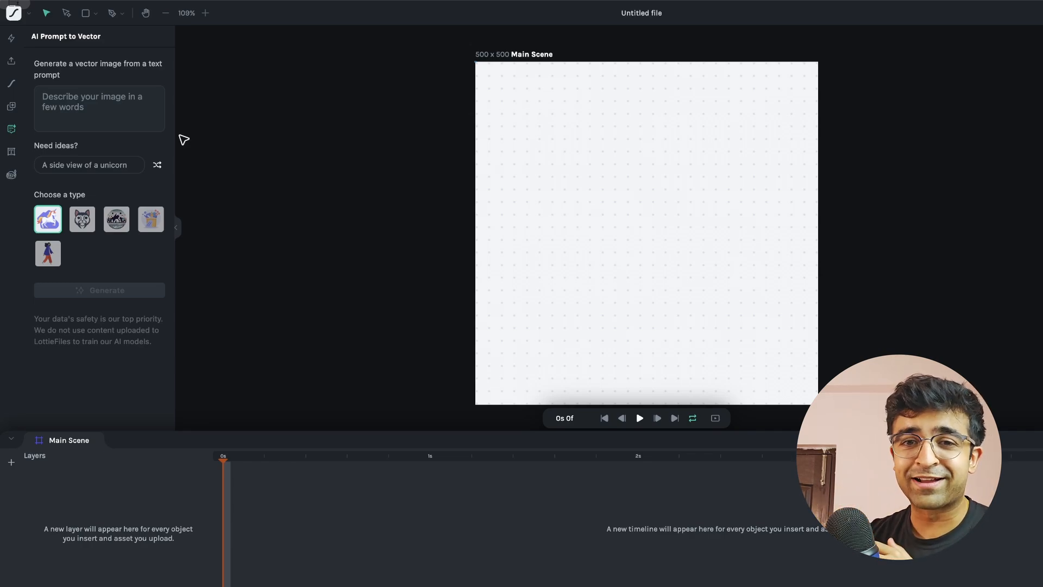
type("A cute dog in a sports car")
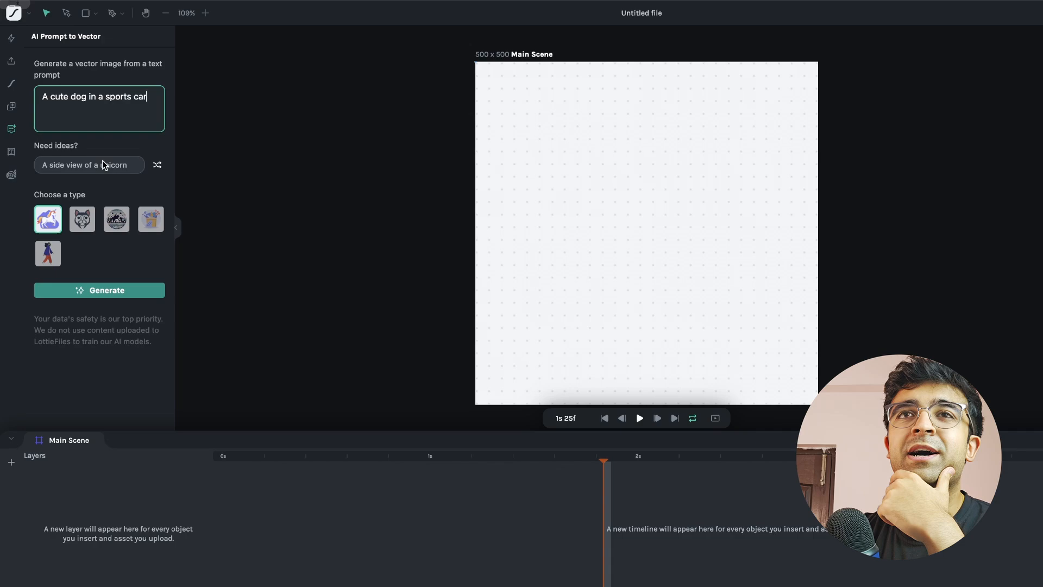
mouse_move(82, 219)
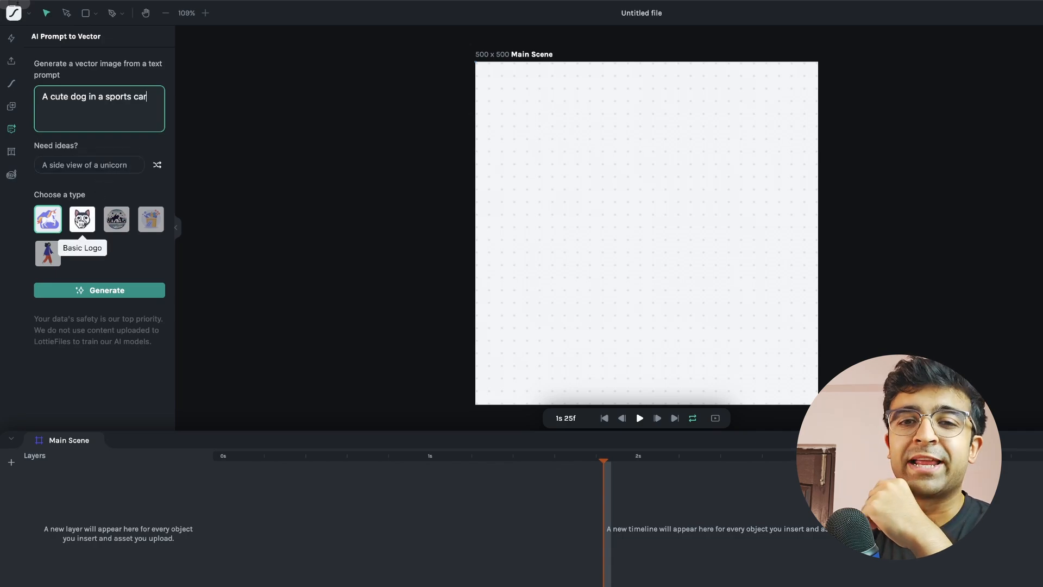
Step: Choose an image style and generate, ending on a fresh file's starting assets view
left_click(81, 219)
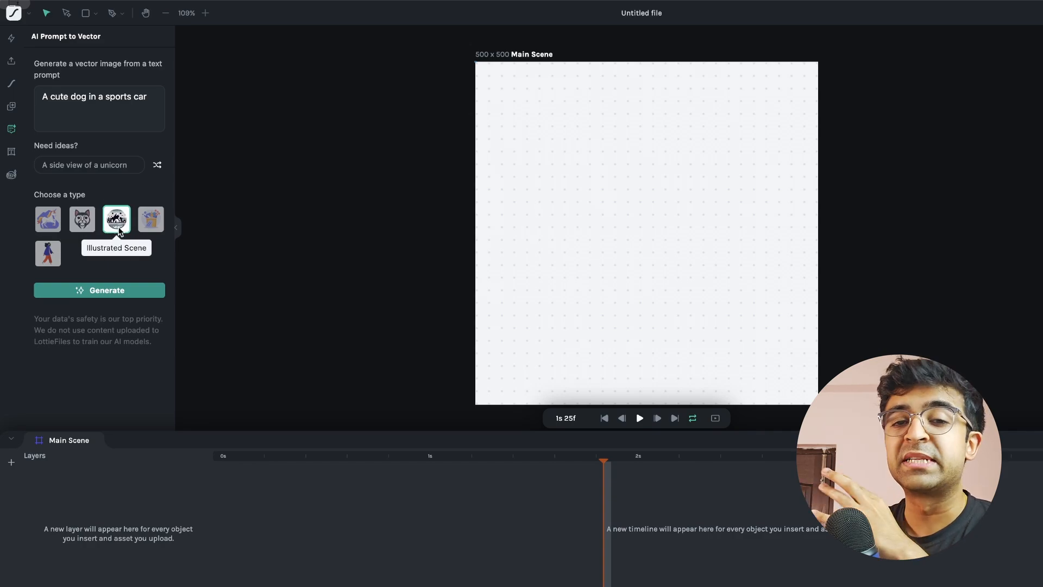
left_click(150, 218)
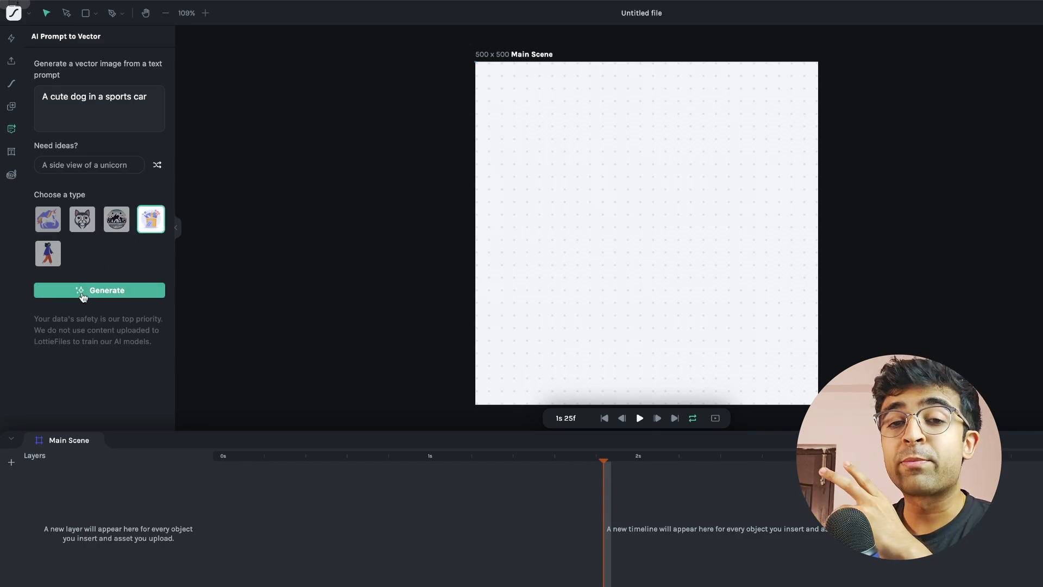
left_click(99, 290)
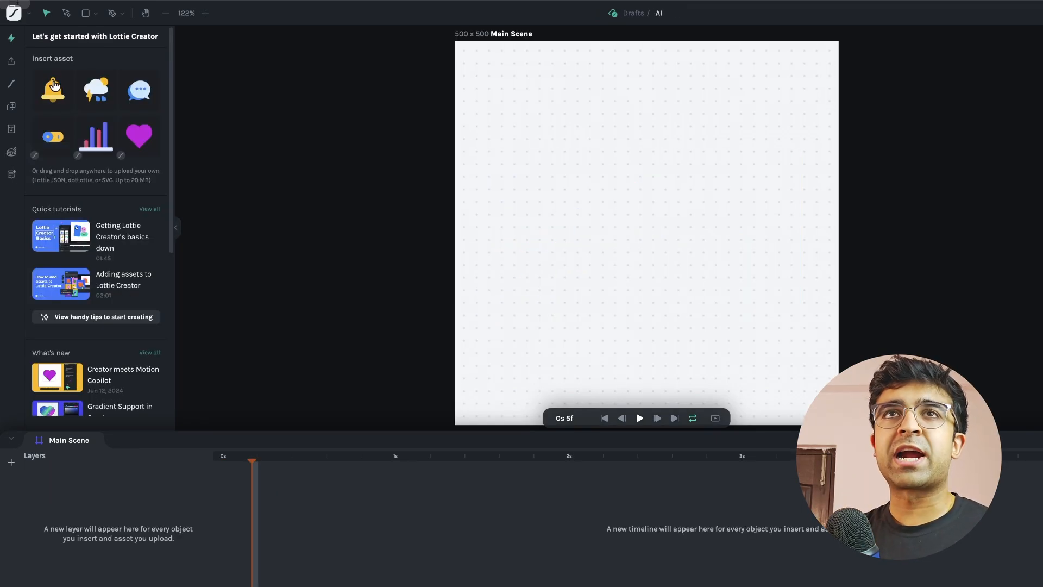
Step: Insert the yellow bell and draft a Motion Copilot prompt for a leaf-like top-to-bottom float
left_click(52, 90)
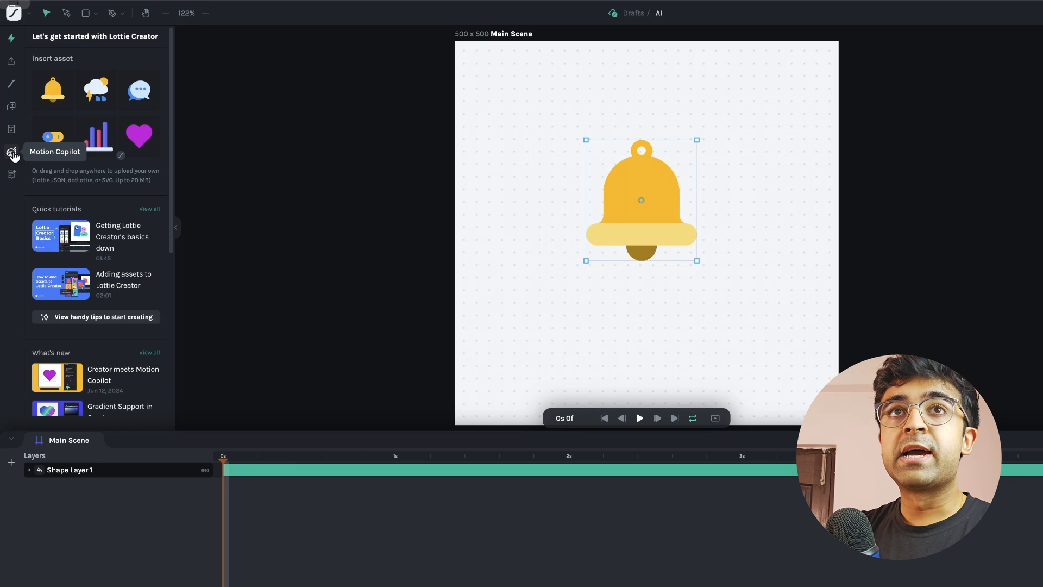
left_click(11, 152)
type("A floating animation from the top to")
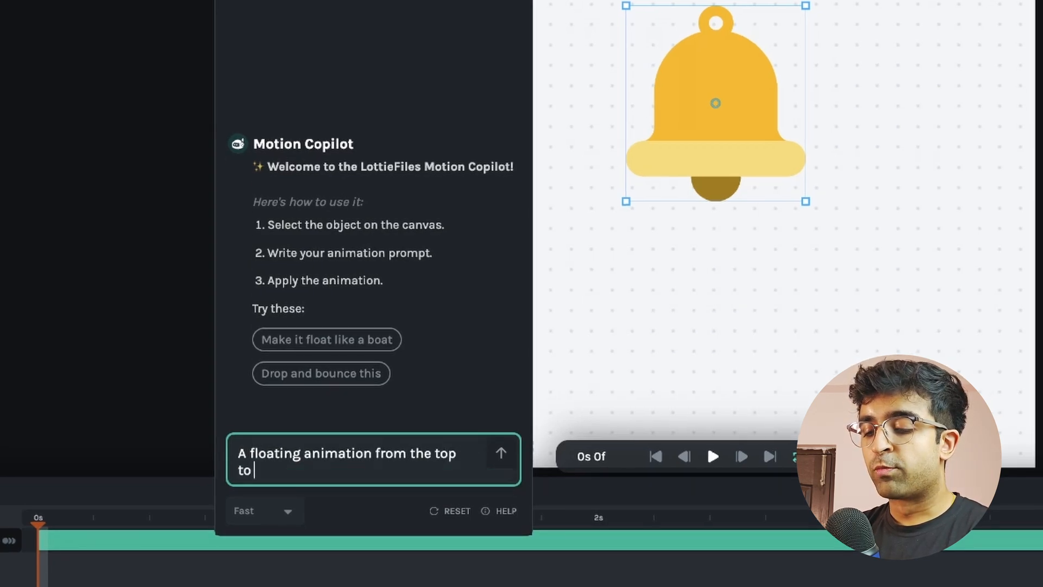
type("bottom like a leaf")
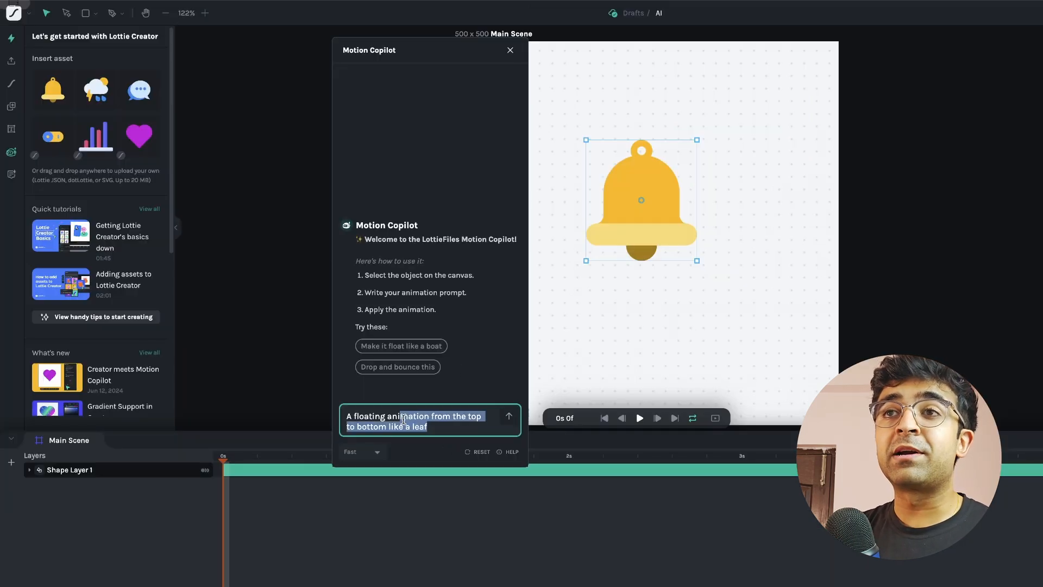
left_click(432, 426)
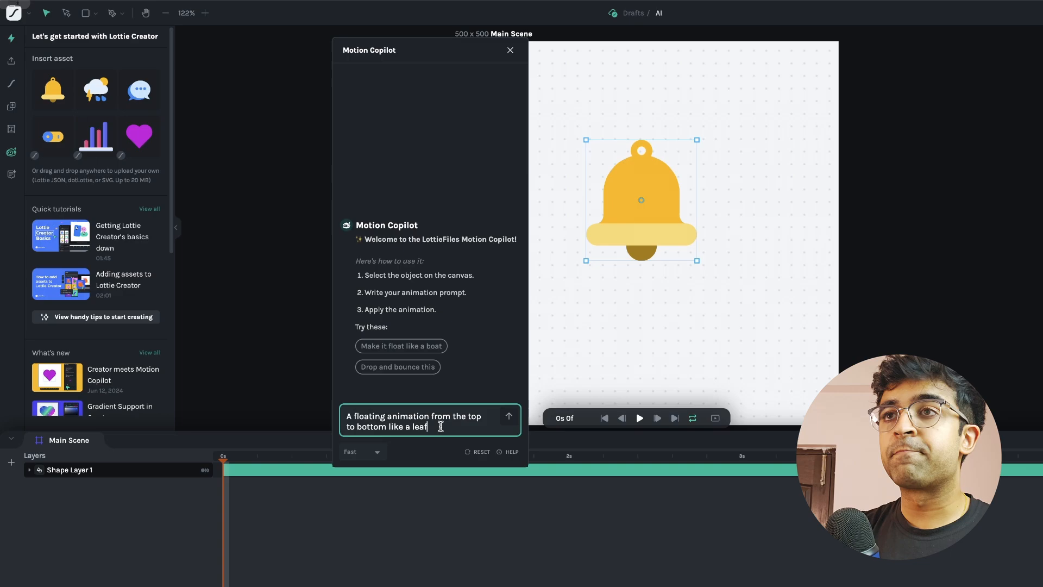
mouse_move(596, 248)
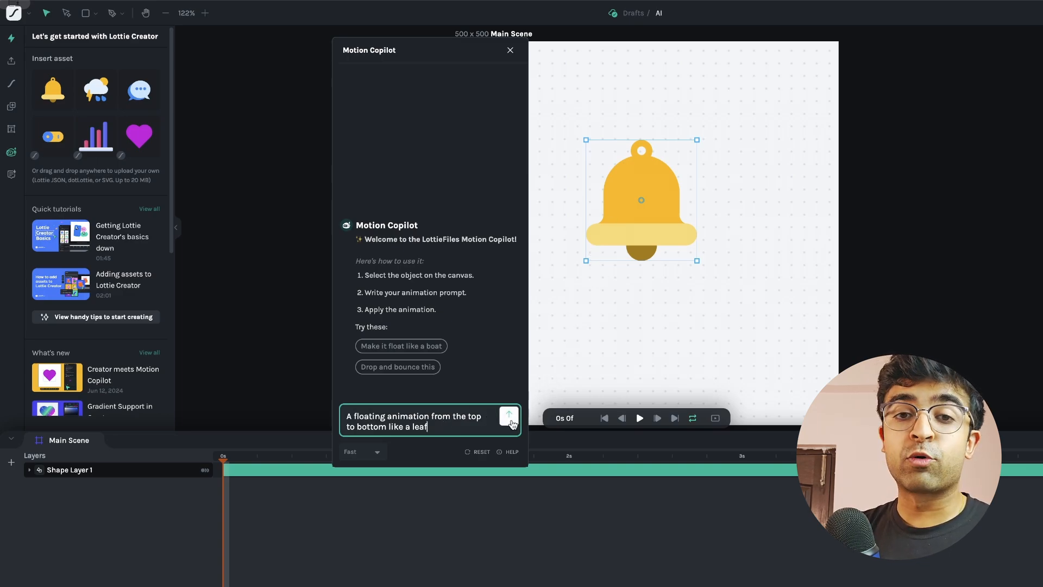
Step: Send the floating-leaf request, apply the result to the bell and play it
left_click(509, 417)
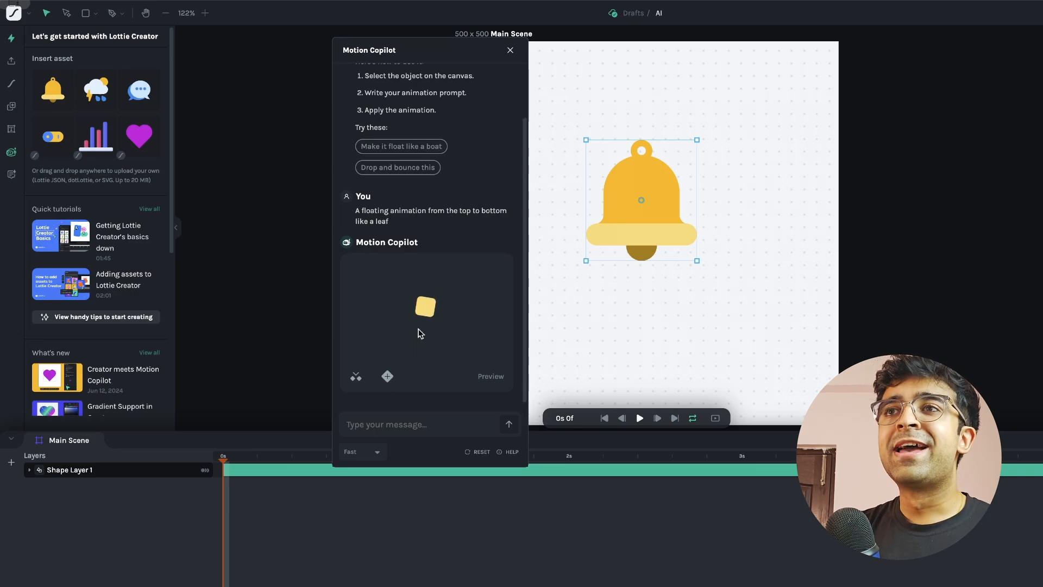
mouse_move(387, 376)
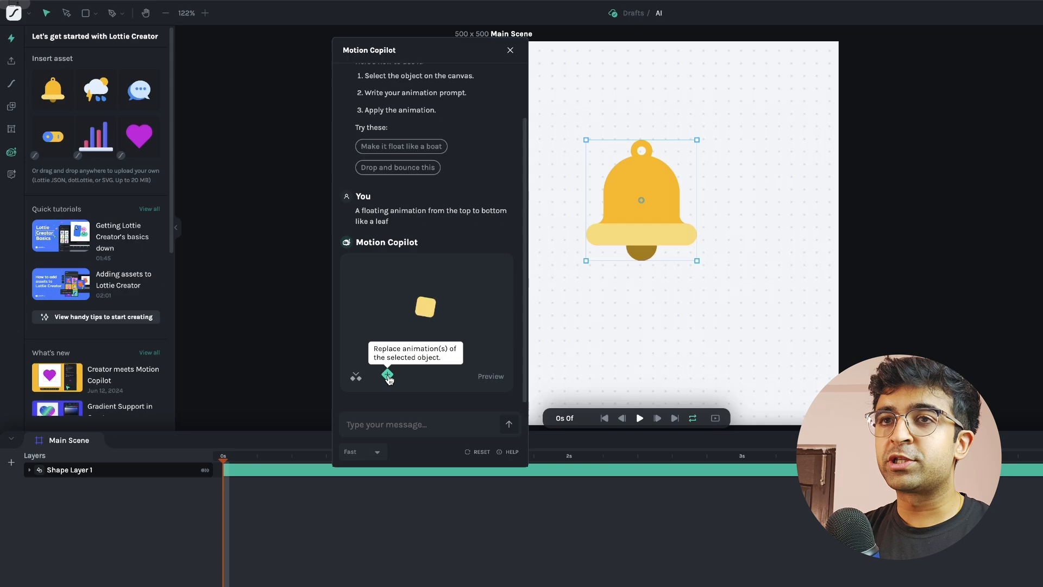
left_click(357, 377)
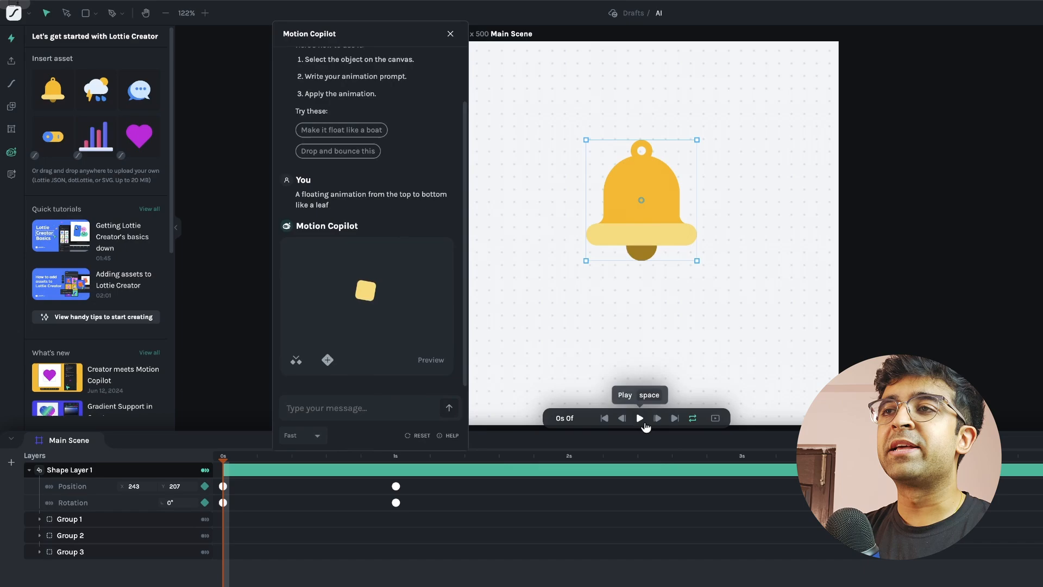
left_click(639, 418)
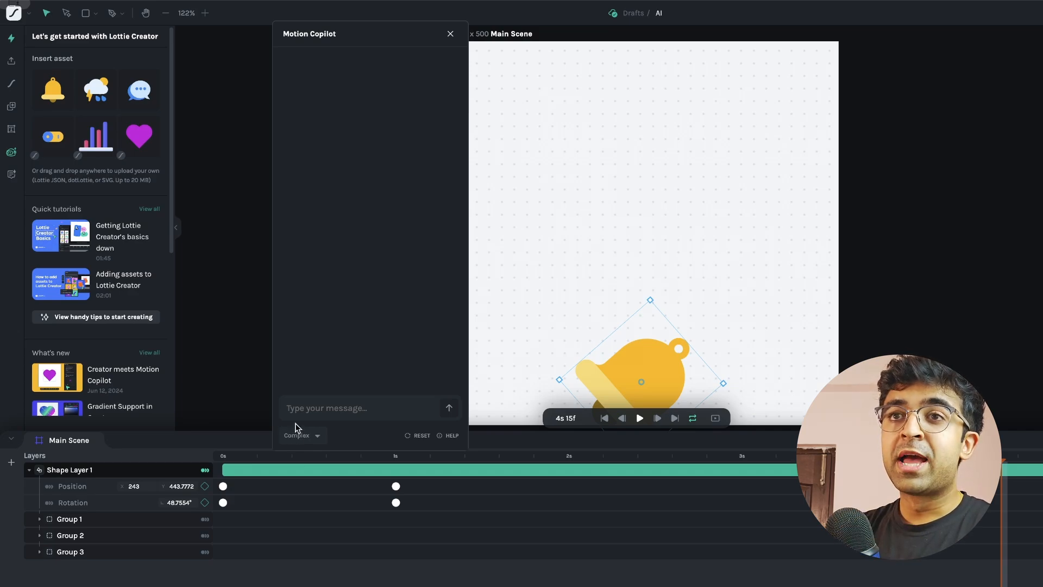
Step: Switch Motion Copilot to a different generation mode
left_click(298, 435)
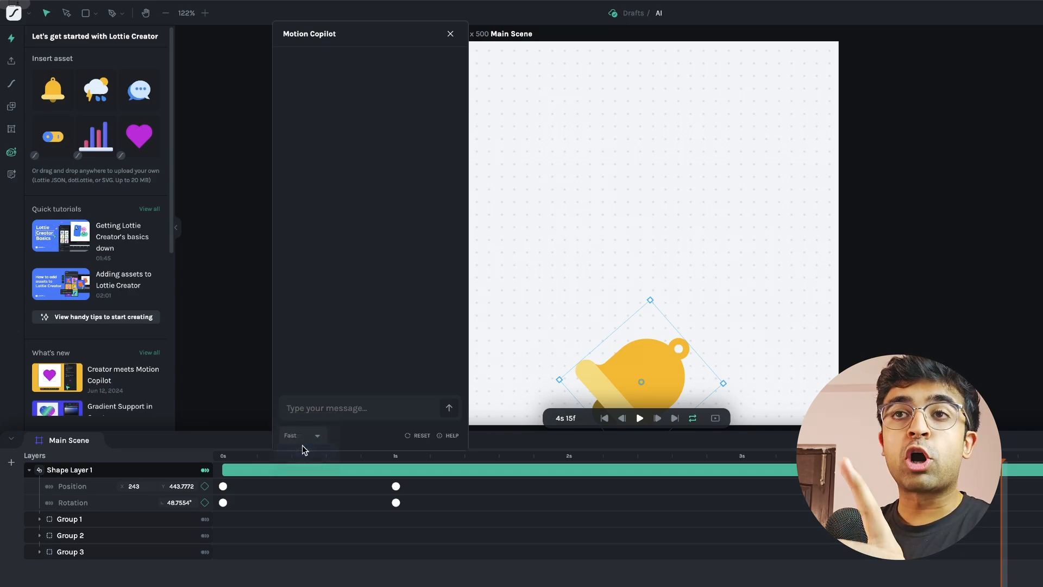
left_click(301, 435)
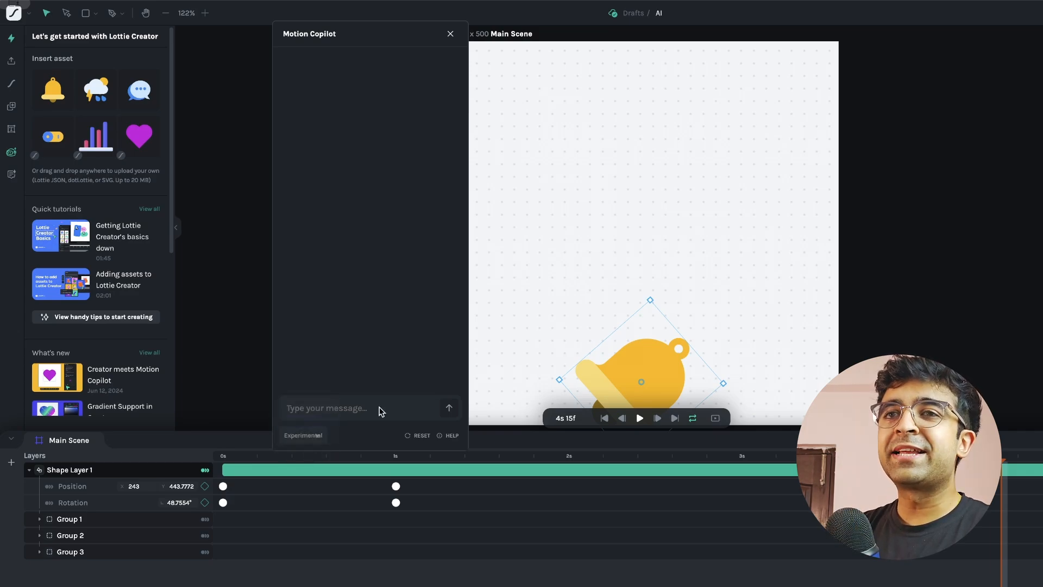
Step: In Complex mode, send 'Spin into view like a spring' for the bell
left_click(366, 407)
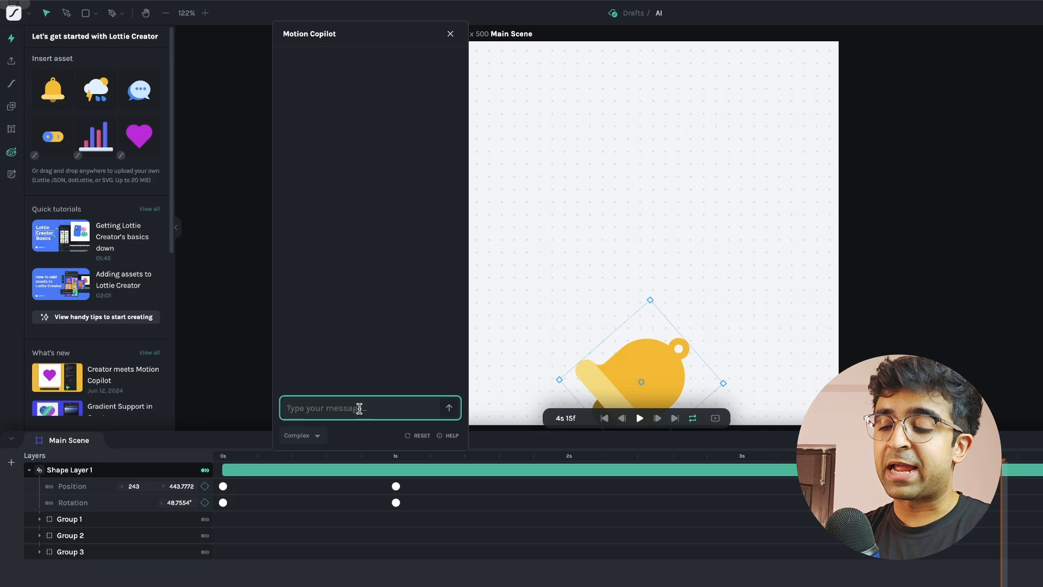
type("Spin into")
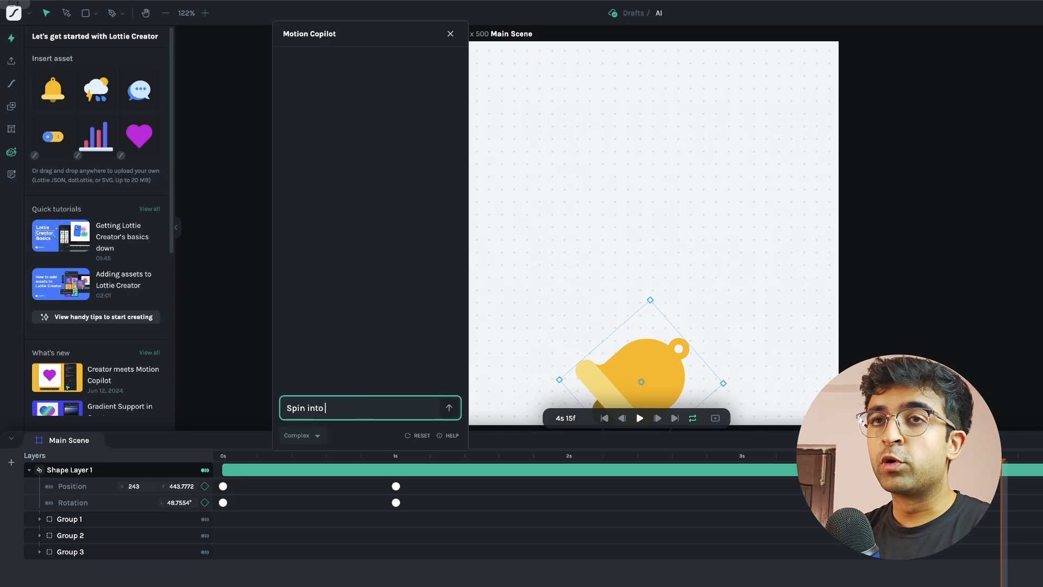
left_click(449, 408)
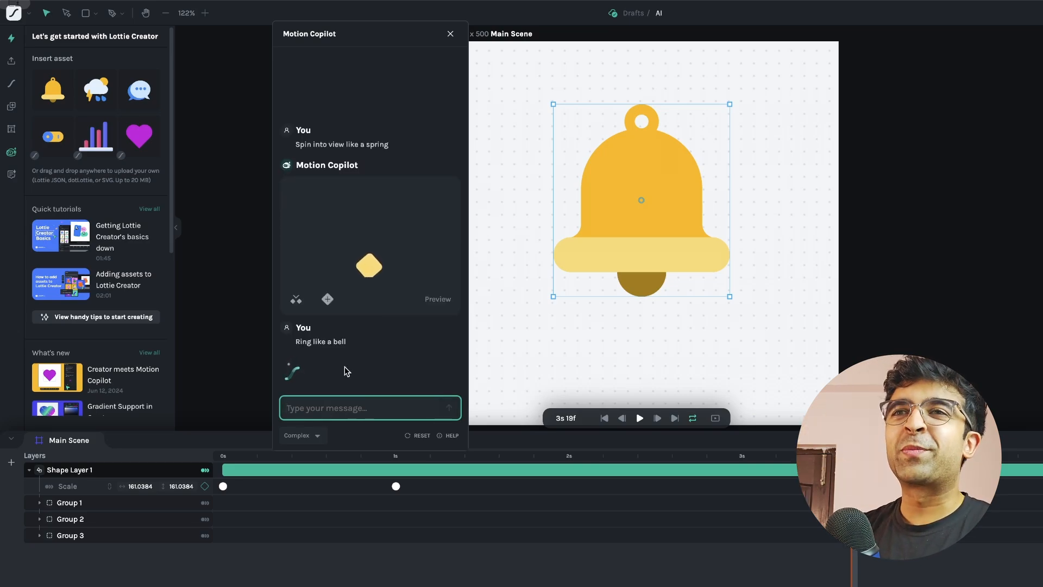
mouse_move(671, 224)
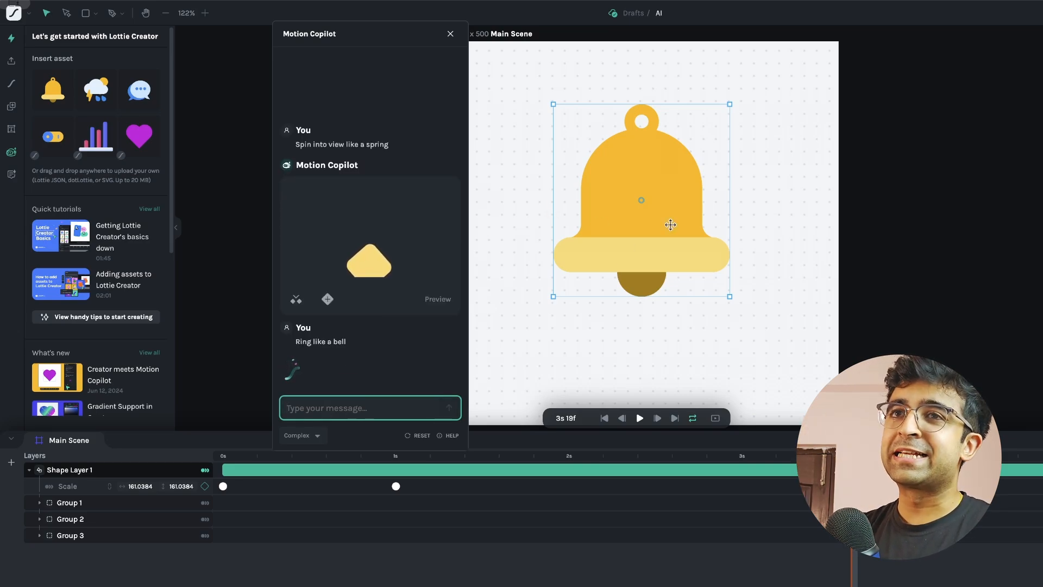
Step: Apply the ringing animation, pause playback and review its rotation keyframes on the timeline
left_click(638, 417)
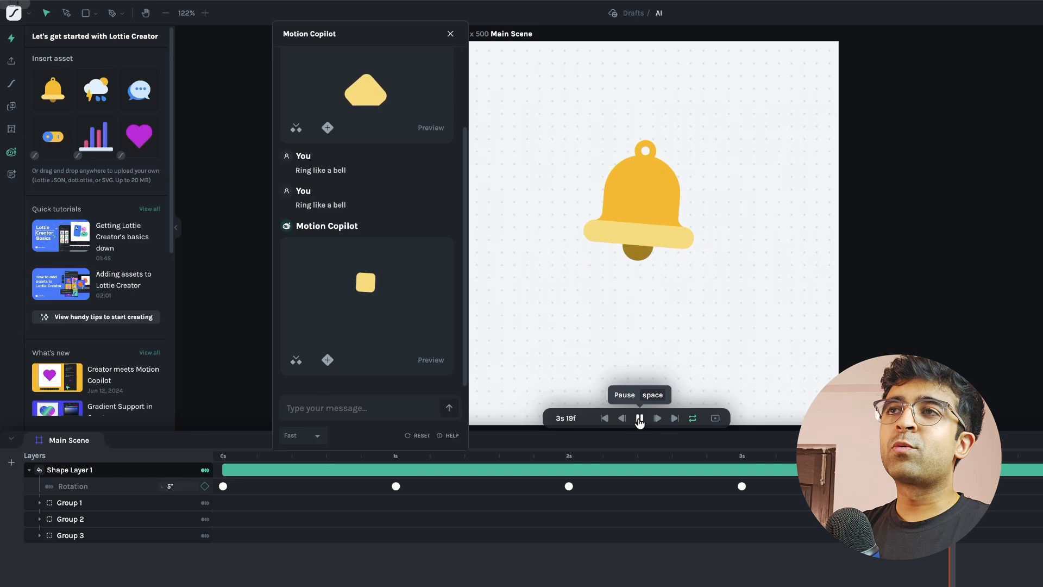
left_click(637, 417)
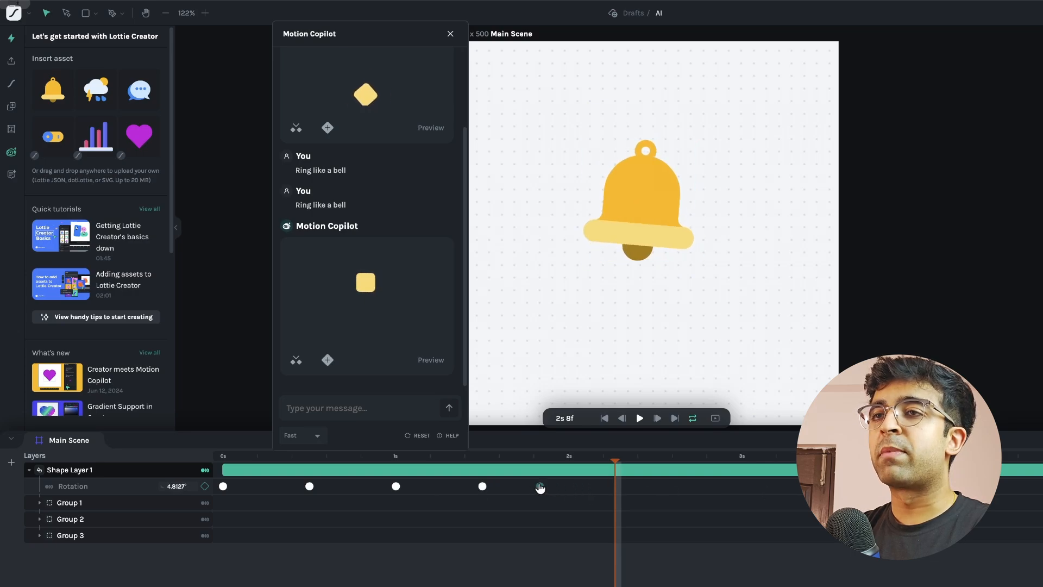
left_click(639, 417)
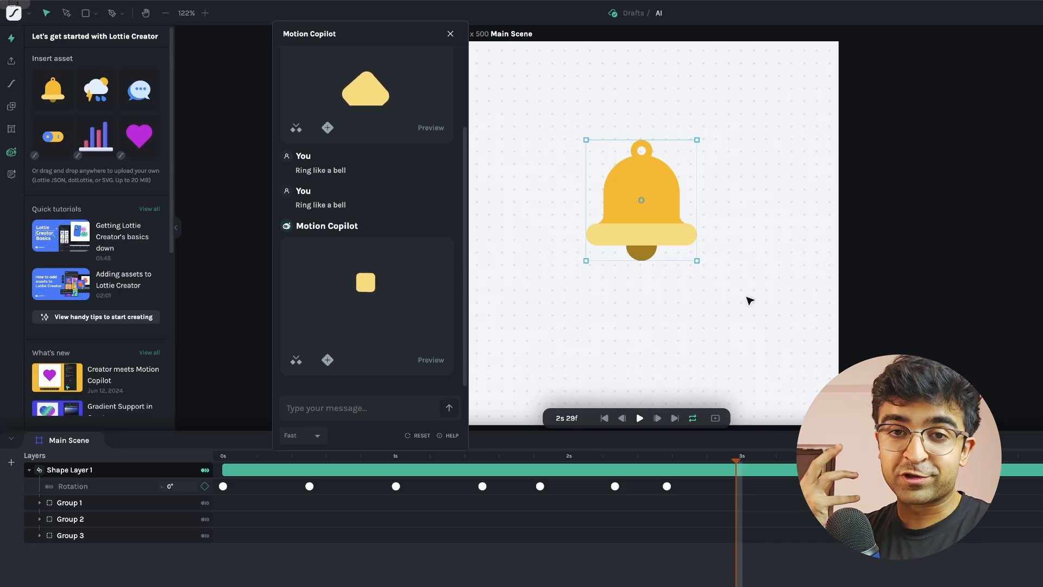
mouse_move(392, 378)
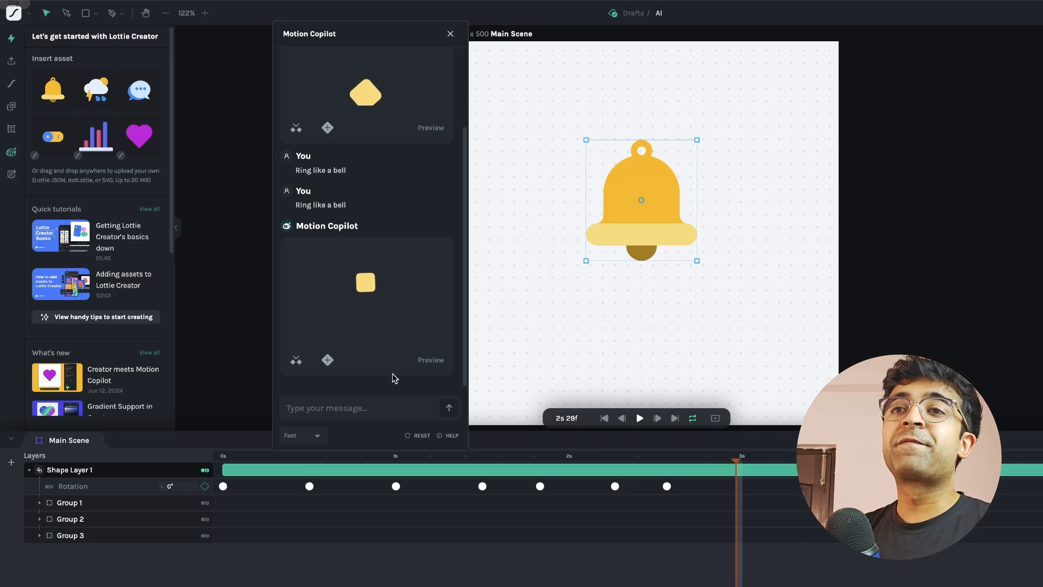